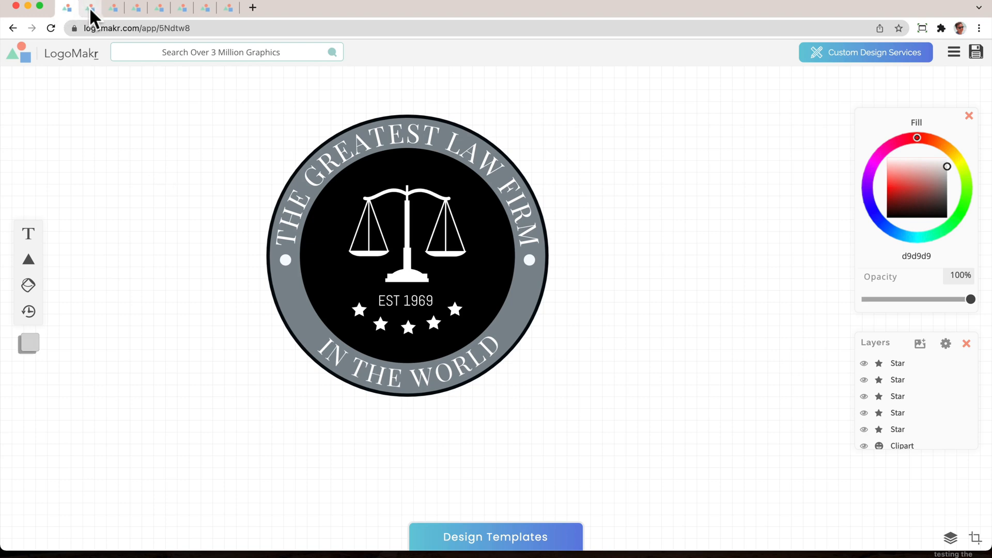
Browse the saved law logo tabs to the finished MOORE LAW example, then start a new tab
{"action": "left_click", "coordinate": [161, 7]}
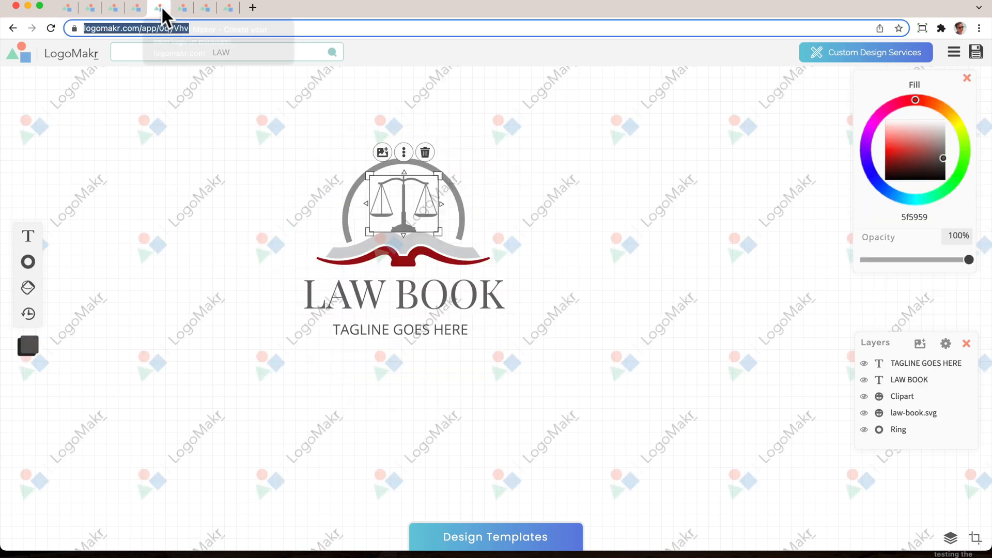
{"action": "left_click", "coordinate": [207, 7]}
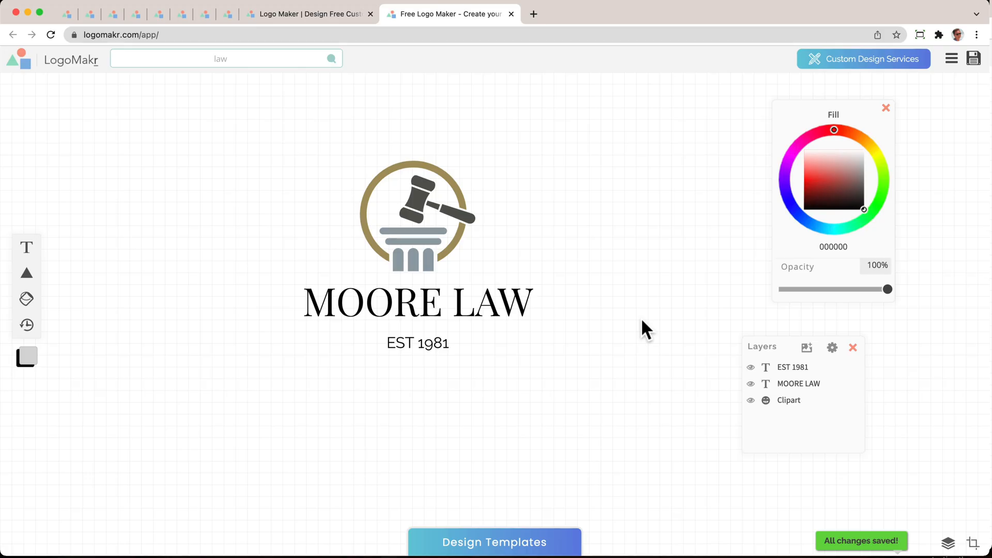
{"action": "left_click", "coordinate": [533, 14]}
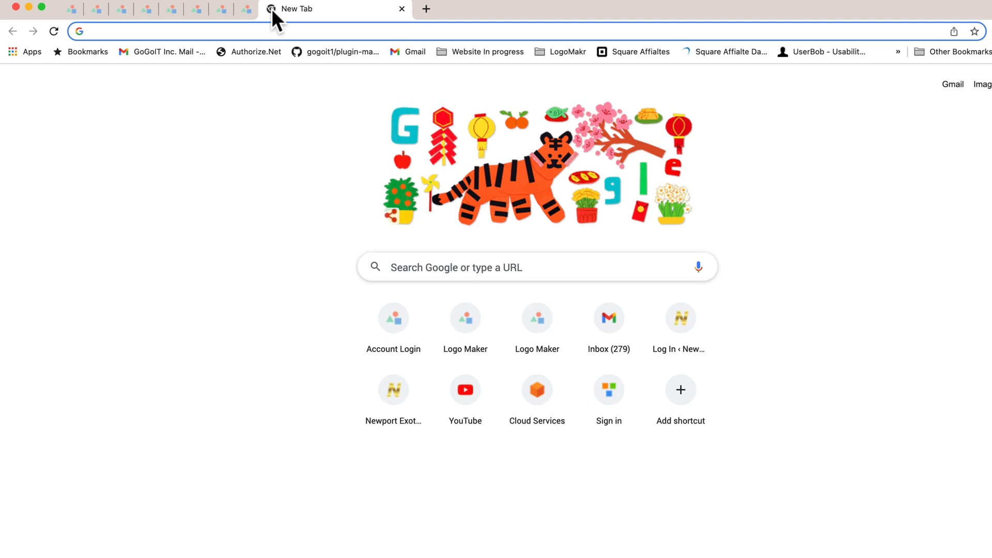
Navigate the new tab to logomakr.com via the address-bar suggestion
{"action": "type", "text": "logomakr.com"}
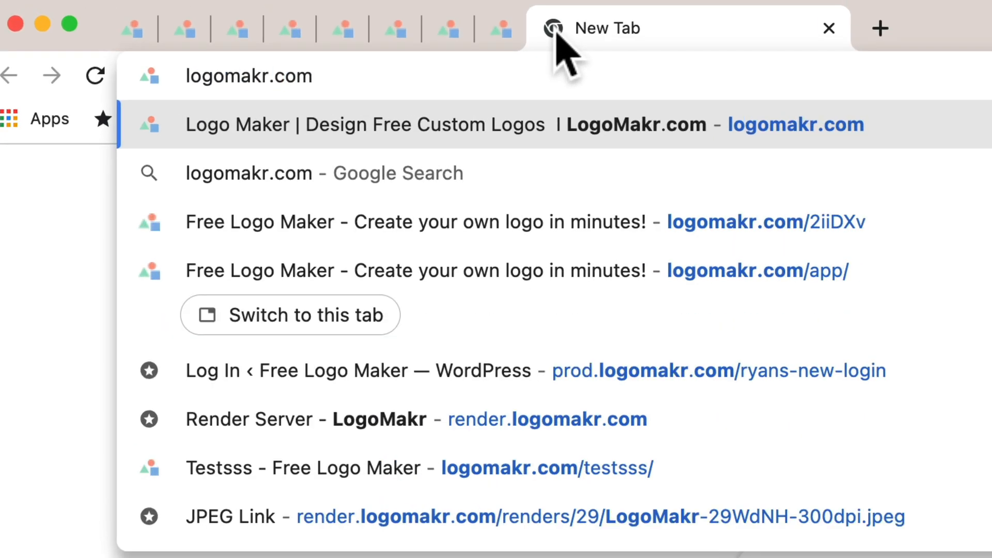
{"action": "left_click", "coordinate": [366, 124]}
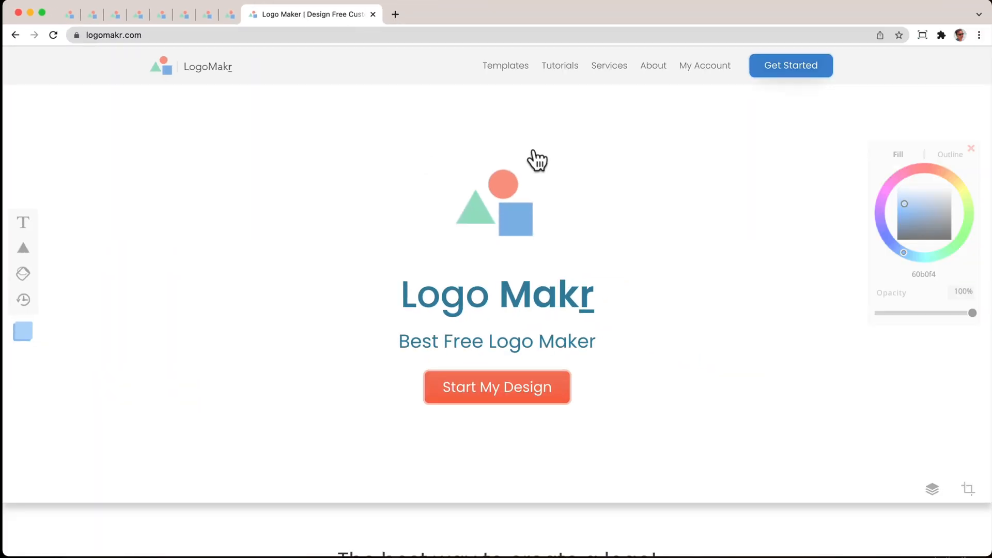
{"action": "mouse_move", "coordinate": [525, 295]}
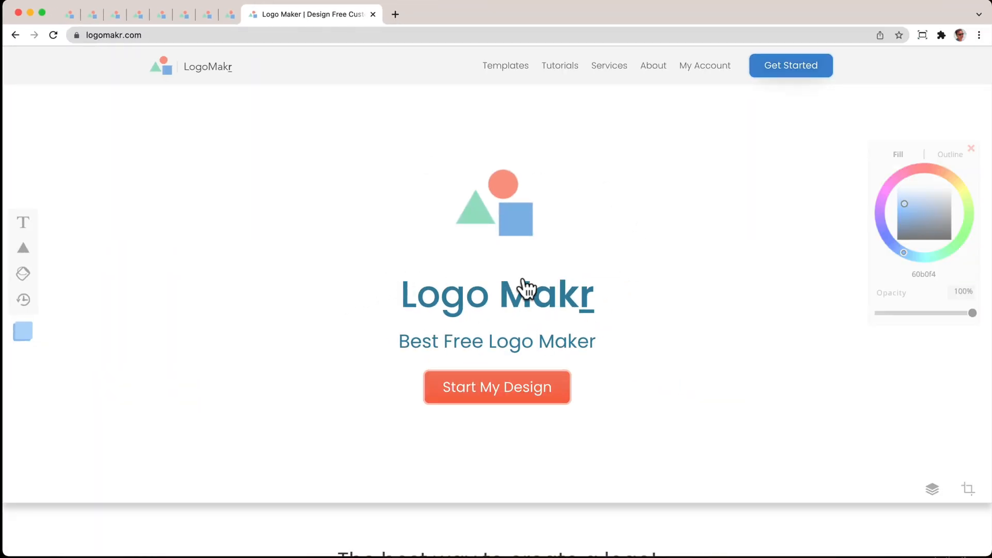
{"action": "mouse_move", "coordinate": [510, 397]}
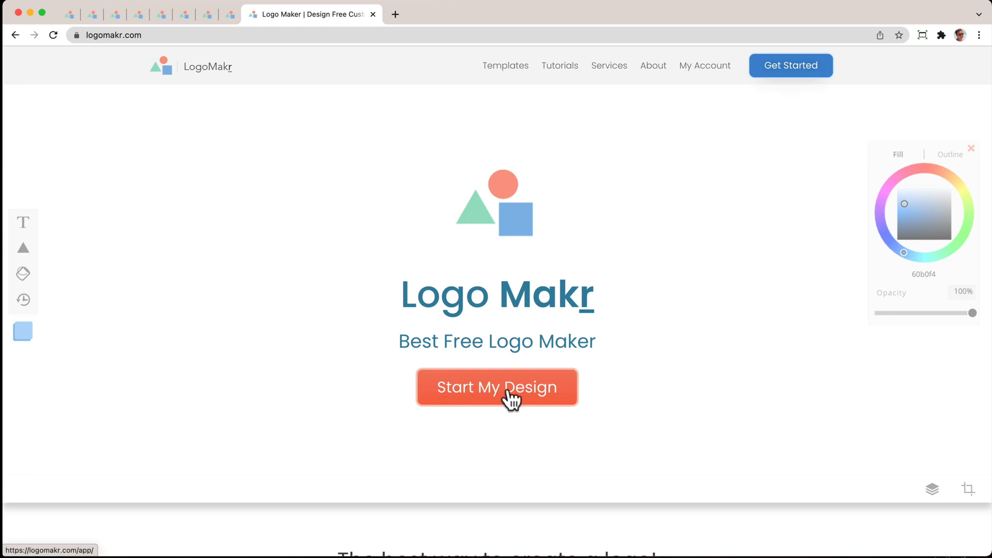
Start My Design and choose a fresh design rather than resuming saved work
{"action": "left_click", "coordinate": [496, 387]}
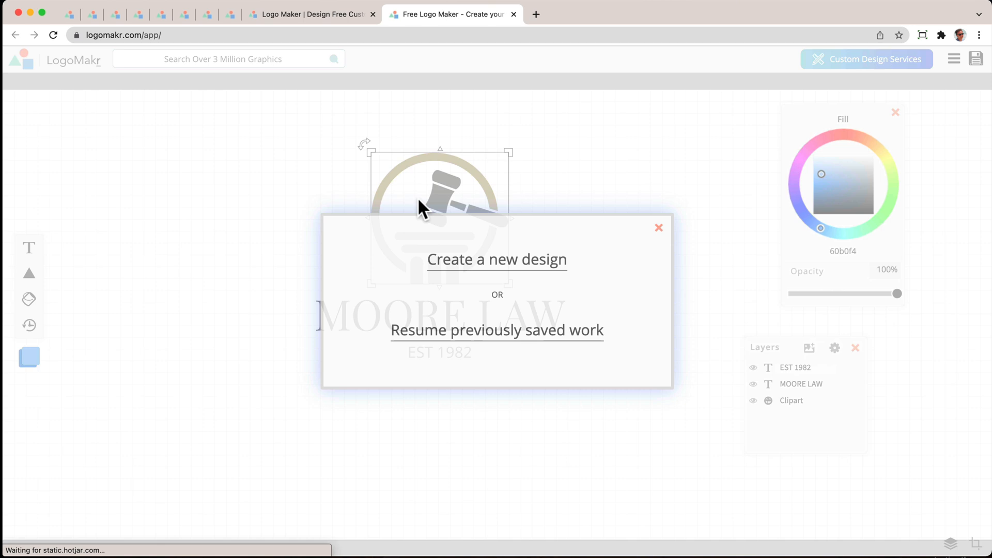
{"action": "left_click", "coordinate": [496, 260]}
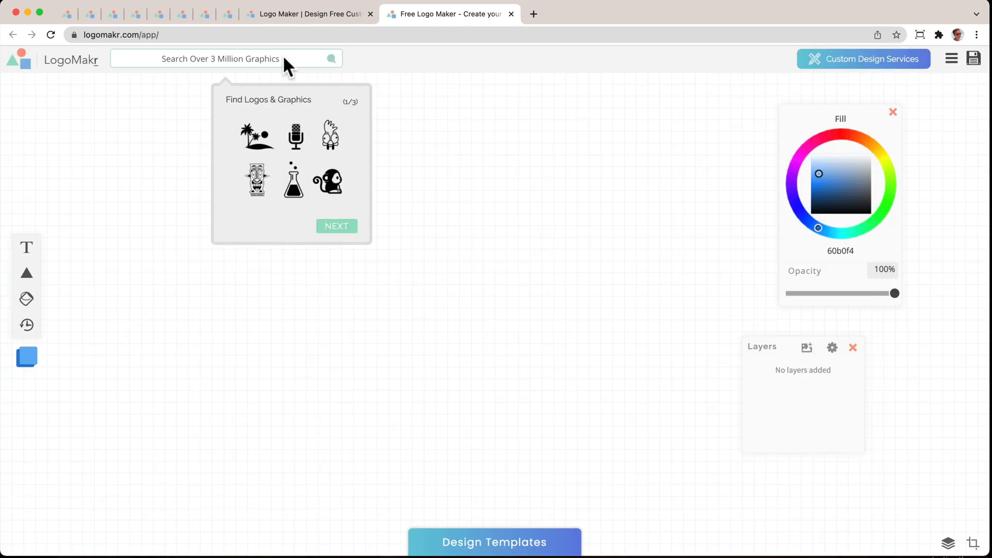
Search the graphics for 'law' and add the gavel-and-column clipart to the canvas
{"action": "left_click", "coordinate": [221, 58]}
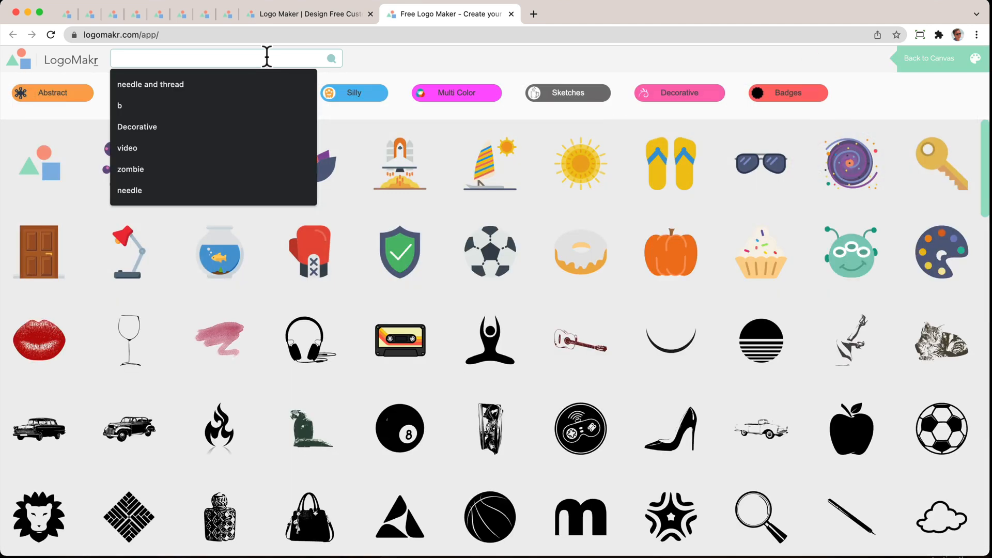
{"action": "type", "text": "law"}
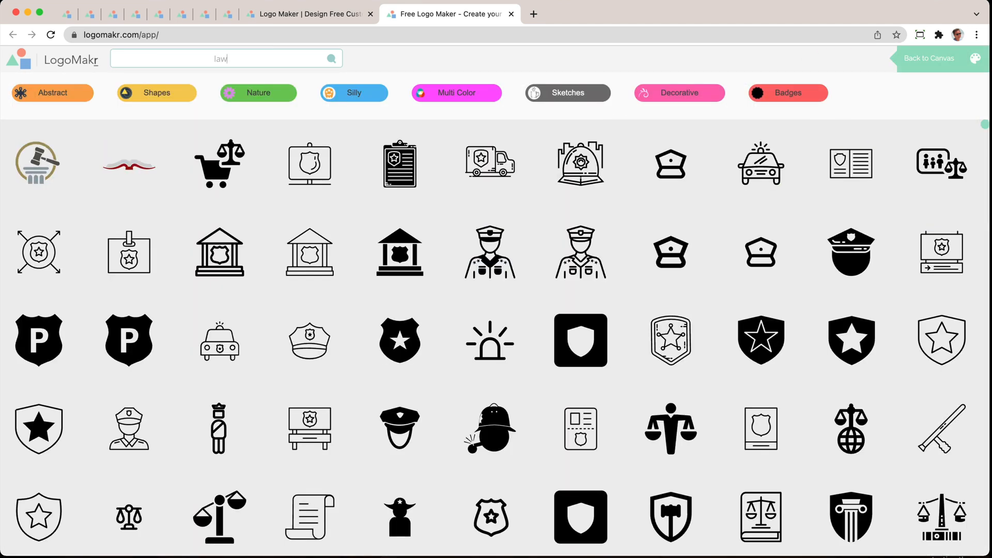
{"action": "scroll", "scroll_direction": "down", "scroll_amount": 3}
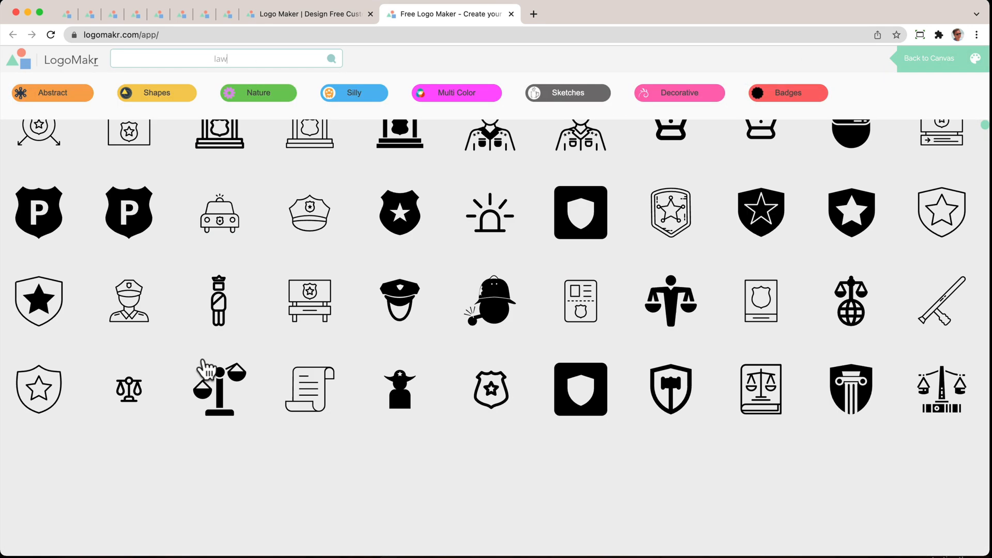
{"action": "scroll", "scroll_direction": "down", "scroll_amount": 3}
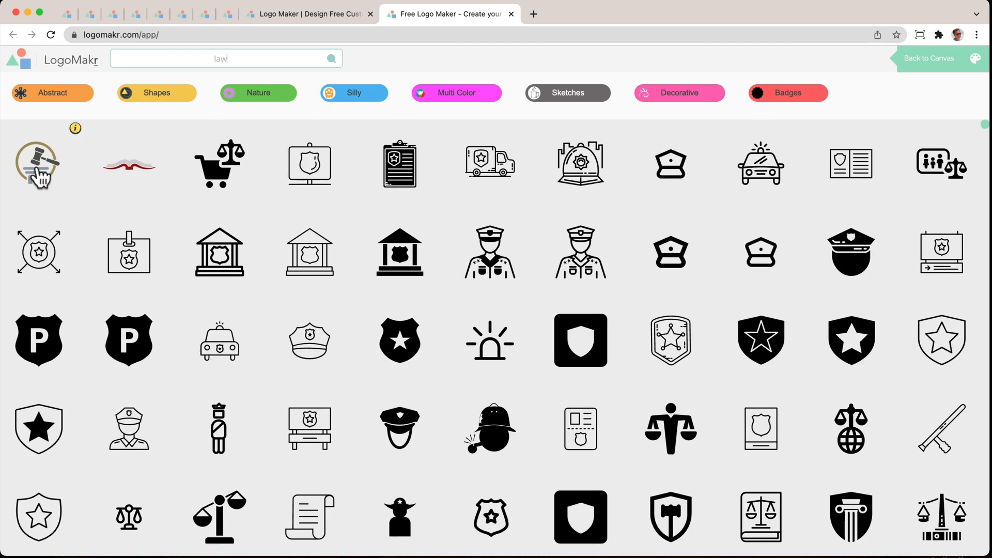
{"action": "left_click", "coordinate": [34, 165]}
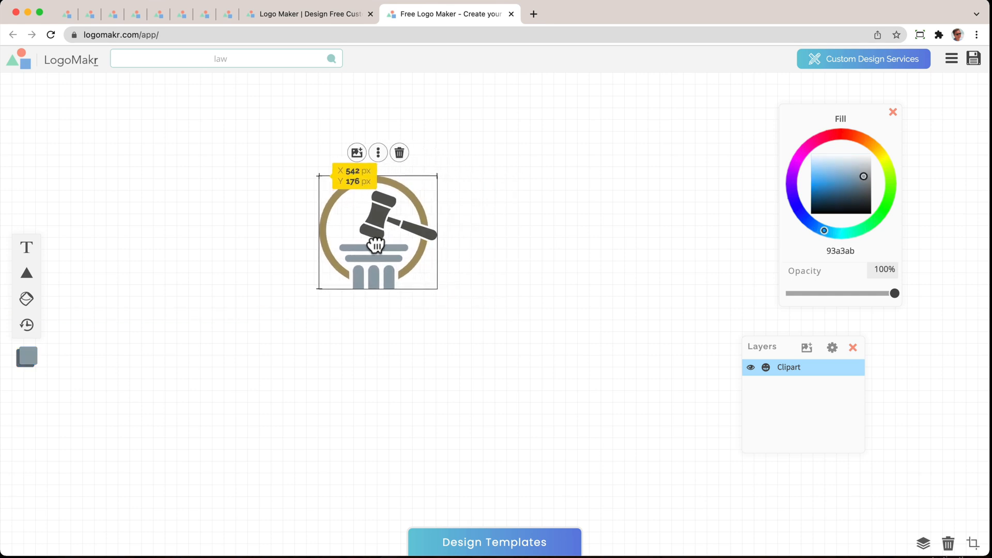
Move the gavel-and-column clipart toward the upper centre of the canvas
{"action": "left_click_drag", "start_coordinate": [376, 246], "coordinate": [414, 220]}
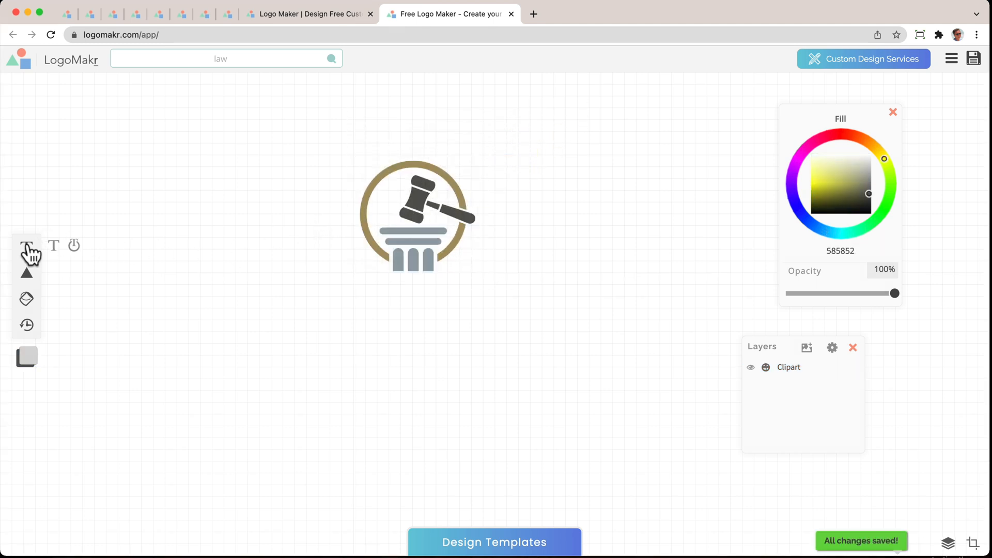
Add a text layer reading 'MOORE LAW' with black 000000 fill
{"action": "left_click", "coordinate": [26, 248]}
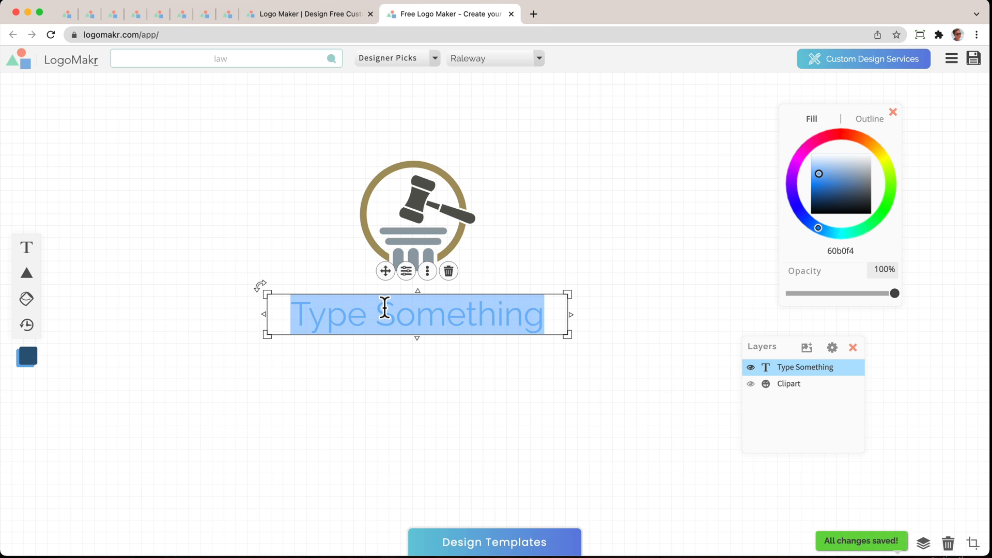
{"action": "type", "text": "MOORE LAW"}
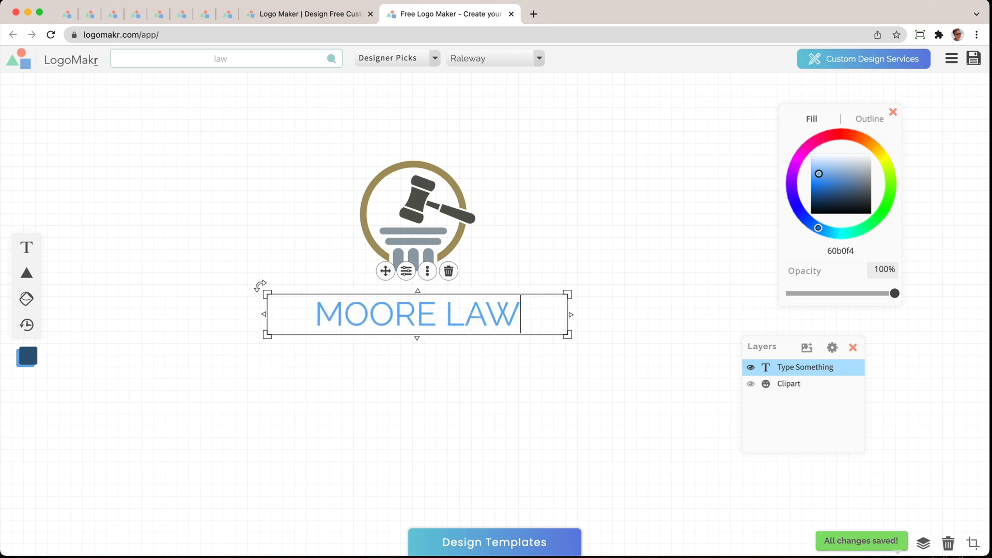
{"action": "mouse_move", "coordinate": [827, 191]}
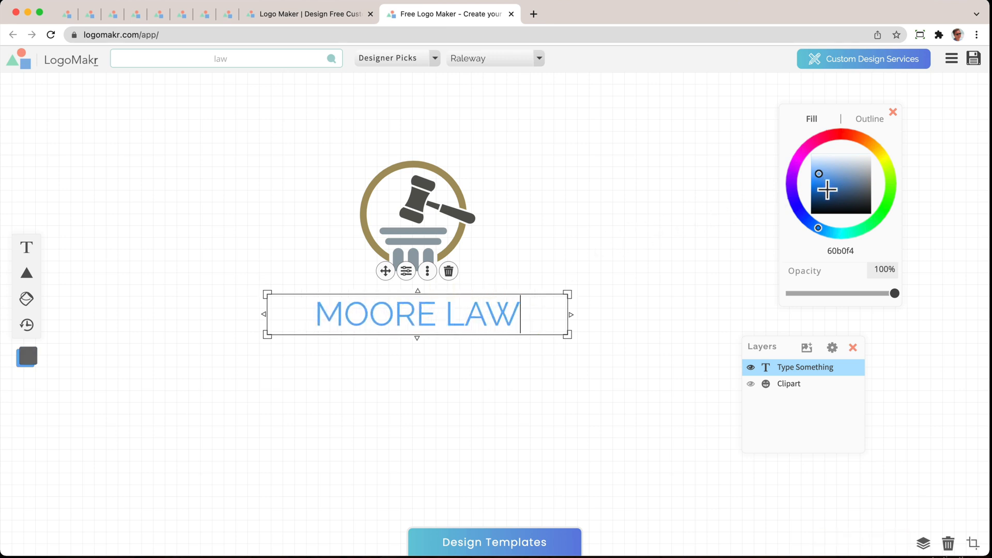
{"action": "left_click", "coordinate": [828, 213]}
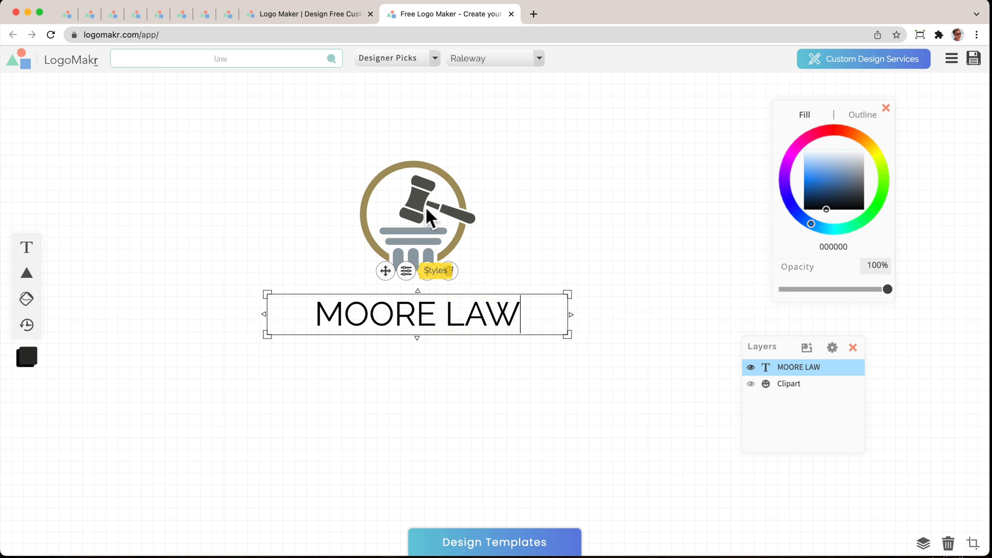
Filter to Traditional (Serif) fonts, try Cinzel Decorative and Rufina, and settle on Playfair Display
{"action": "left_click", "coordinate": [397, 58]}
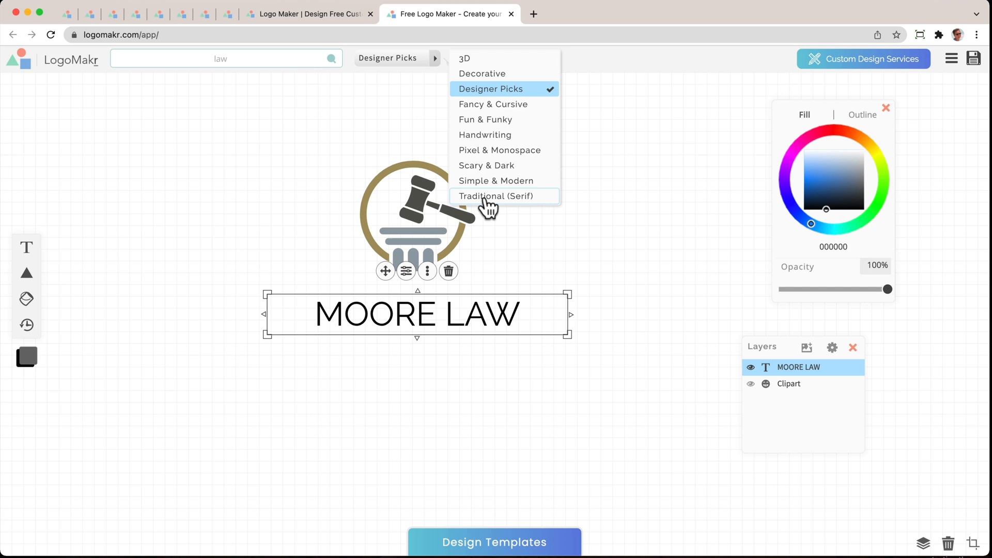
{"action": "left_click", "coordinate": [497, 196]}
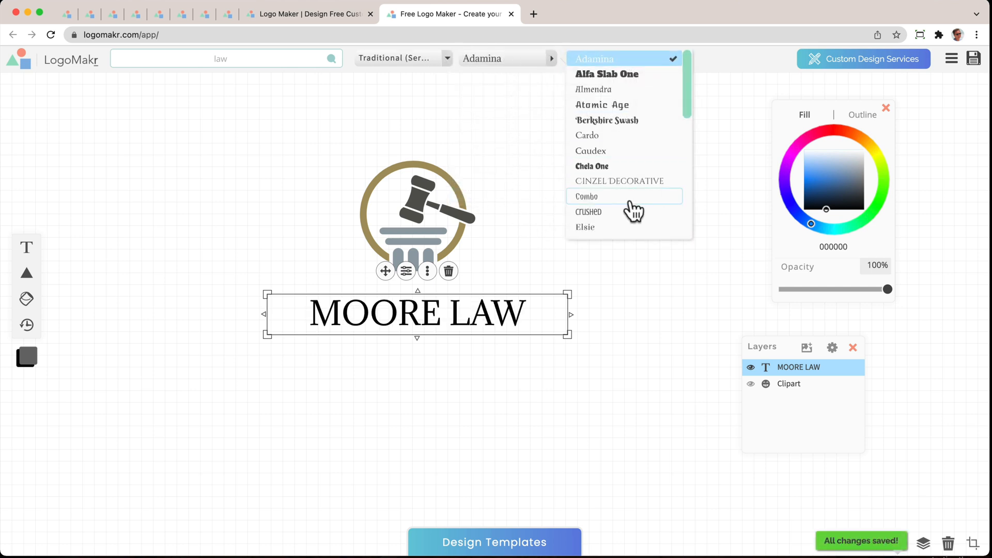
{"action": "left_click", "coordinate": [619, 181]}
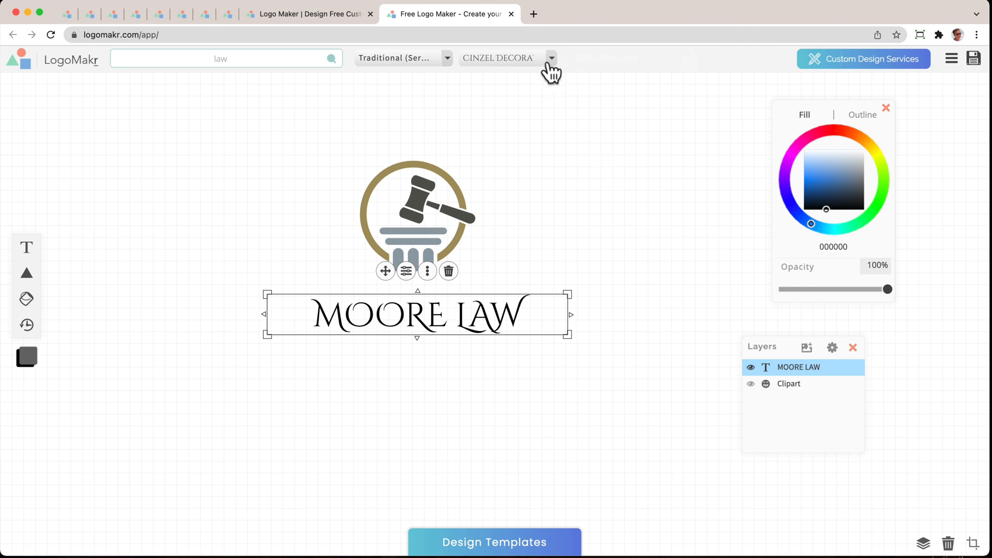
{"action": "left_click", "coordinate": [554, 58]}
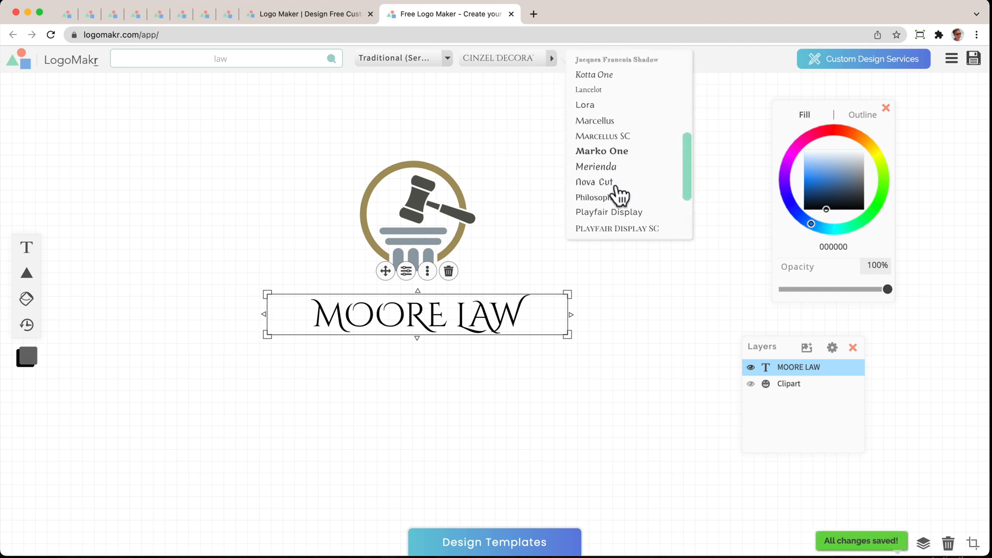
{"action": "scroll", "scroll_direction": "down", "scroll_amount": 3}
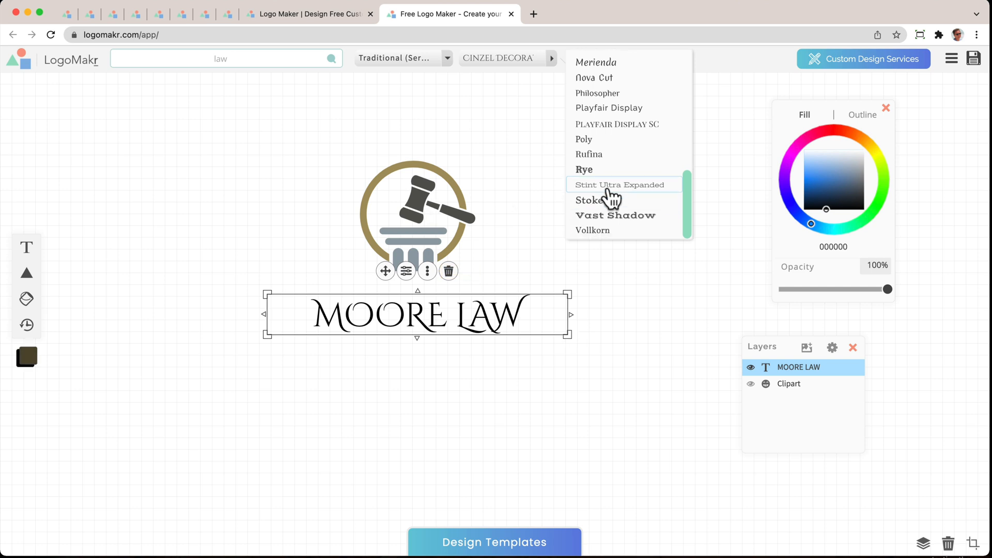
{"action": "left_click", "coordinate": [588, 154]}
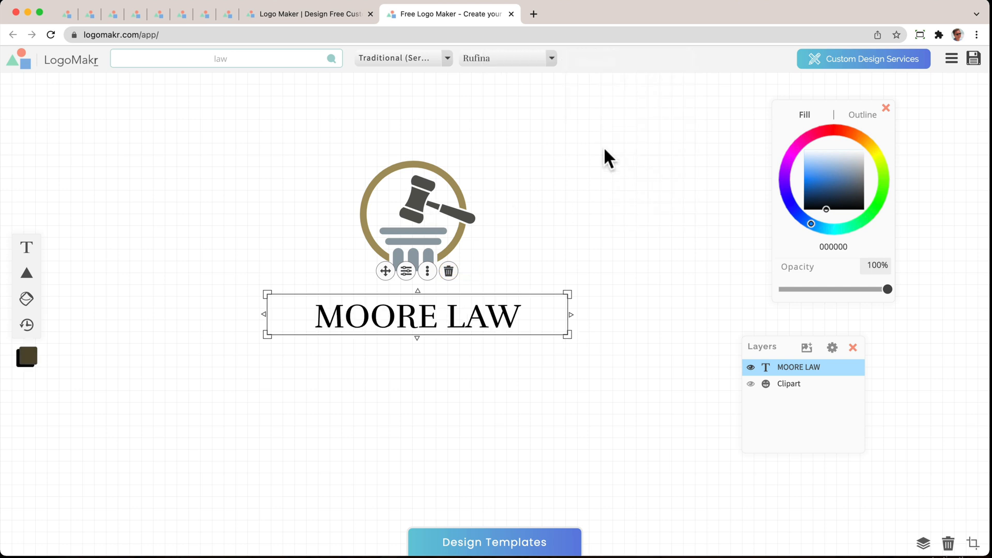
{"action": "left_click", "coordinate": [521, 58]}
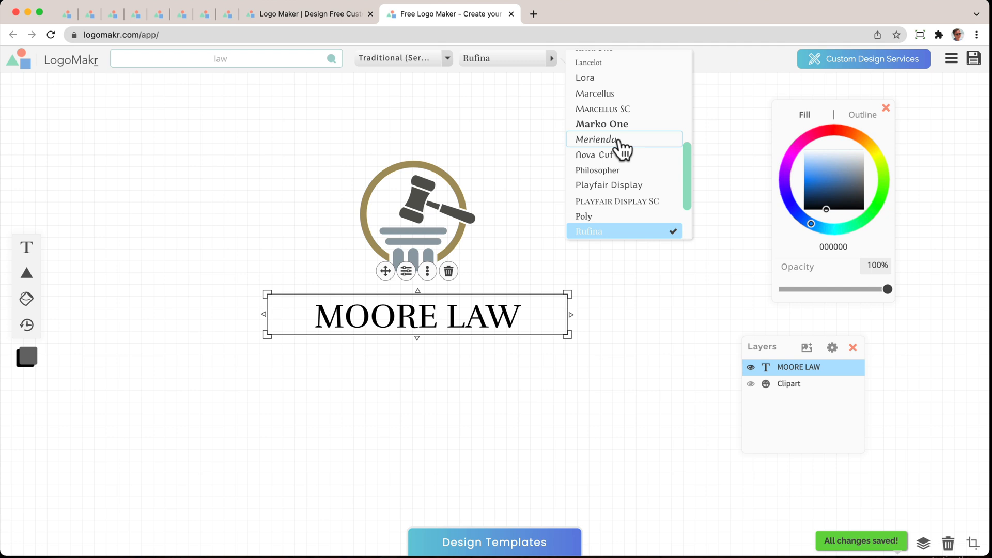
{"action": "left_click", "coordinate": [609, 184]}
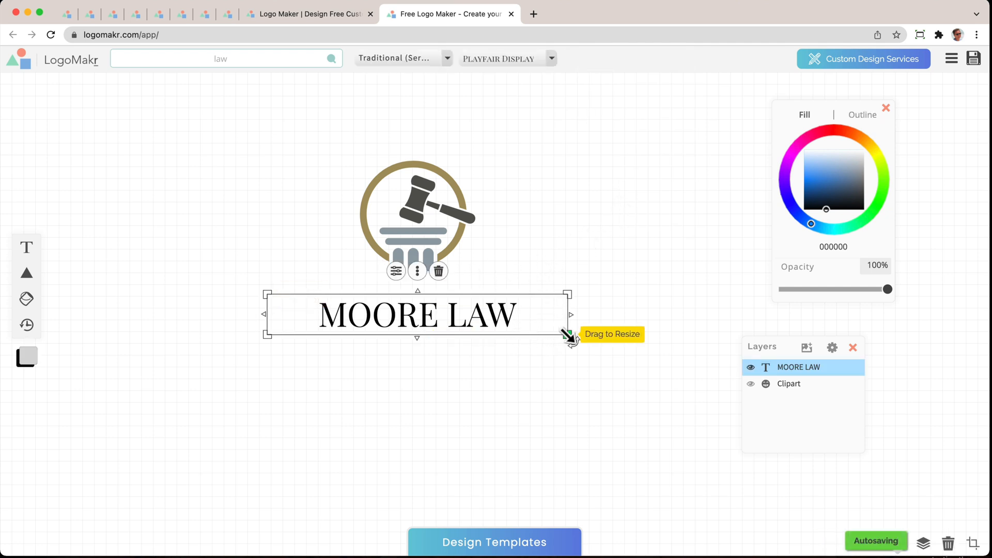
Enlarge the MOORE LAW title and centre it beneath the gavel clipart
{"action": "left_click_drag", "start_coordinate": [568, 335], "coordinate": [528, 347]}
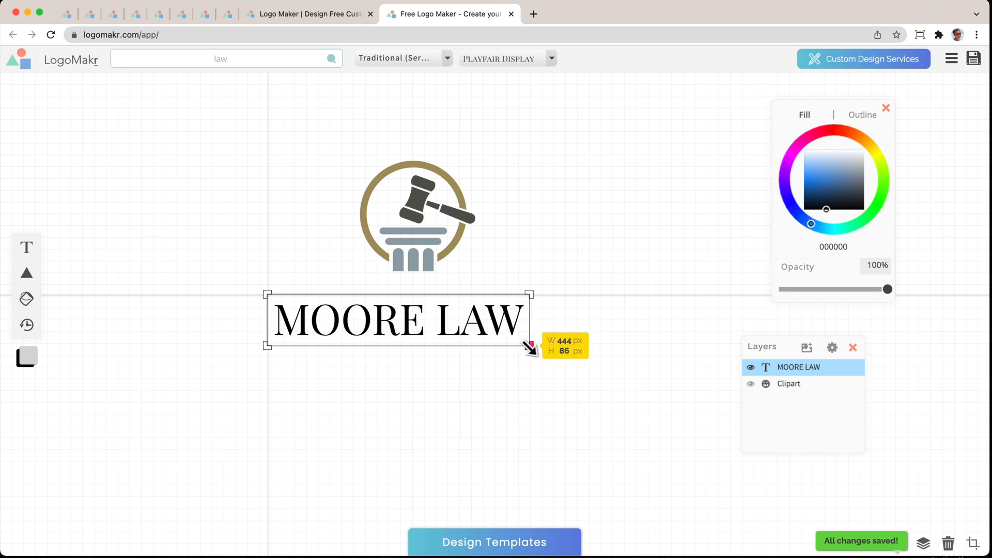
{"action": "left_click_drag", "start_coordinate": [399, 319], "coordinate": [416, 314]}
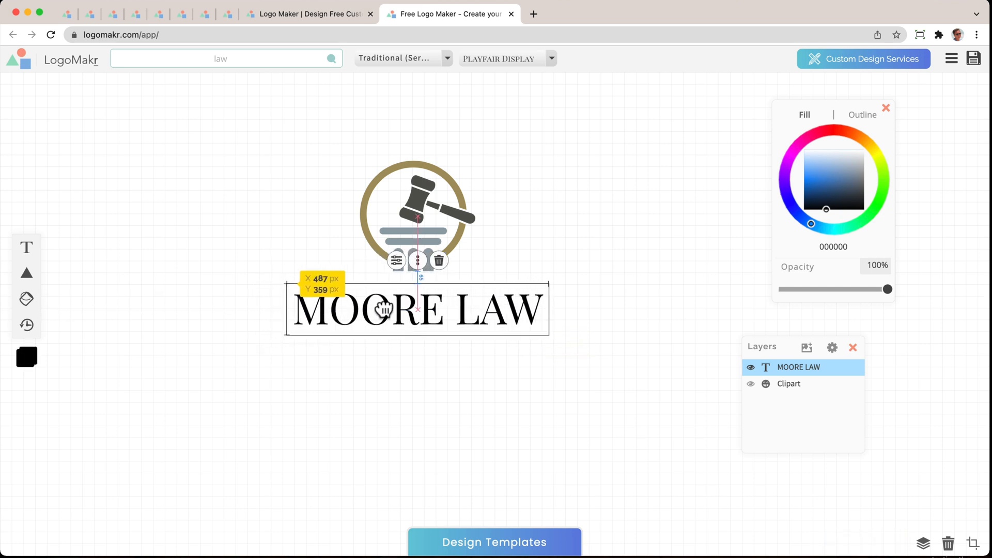
{"action": "left_click_drag", "start_coordinate": [383, 309], "coordinate": [417, 310]}
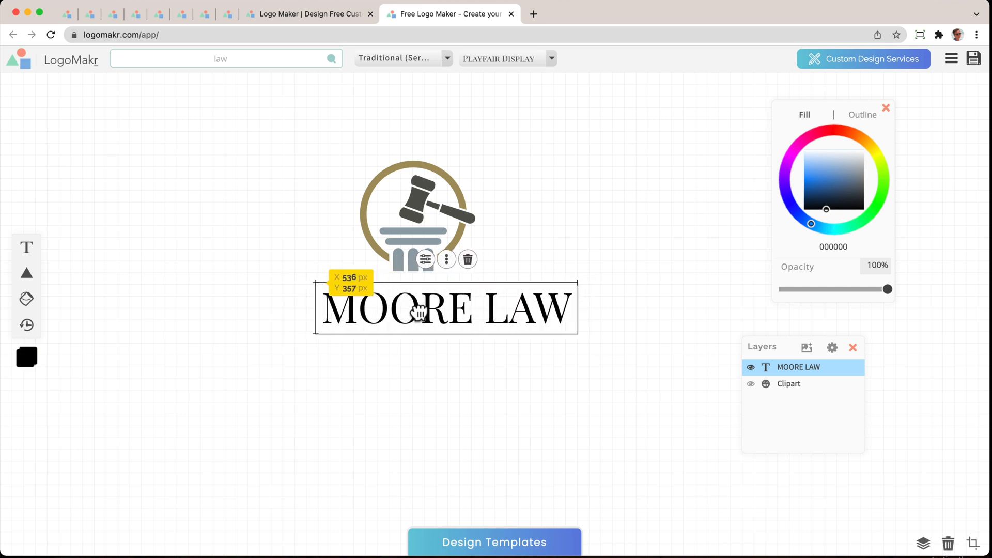
{"action": "left_click_drag", "start_coordinate": [416, 310], "coordinate": [393, 310]}
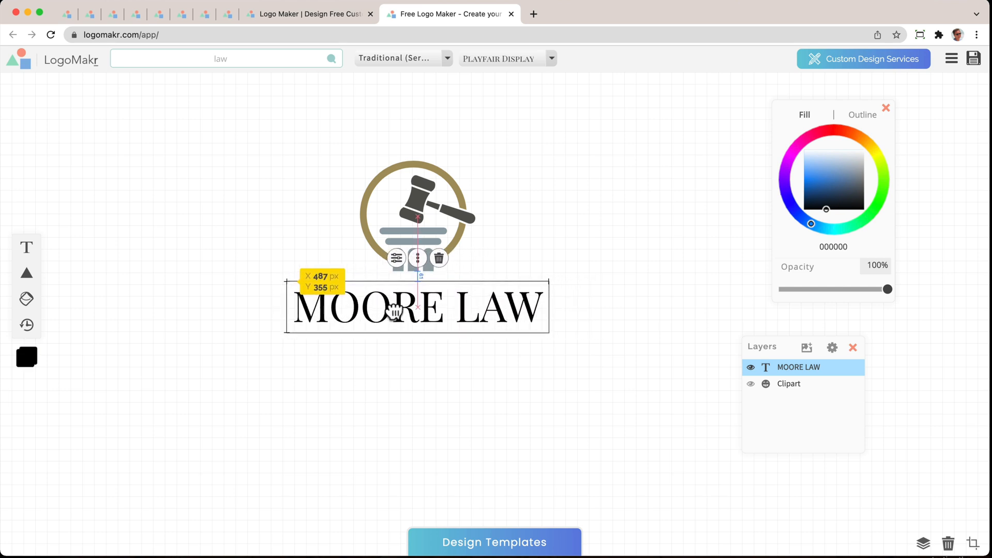
{"action": "left_click", "coordinate": [489, 360]}
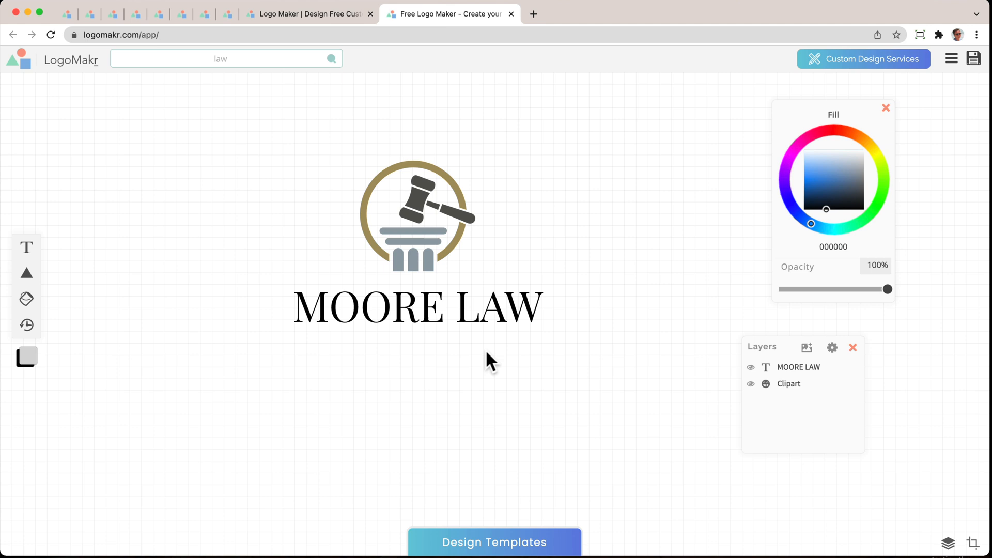
{"action": "mouse_move", "coordinate": [87, 298]}
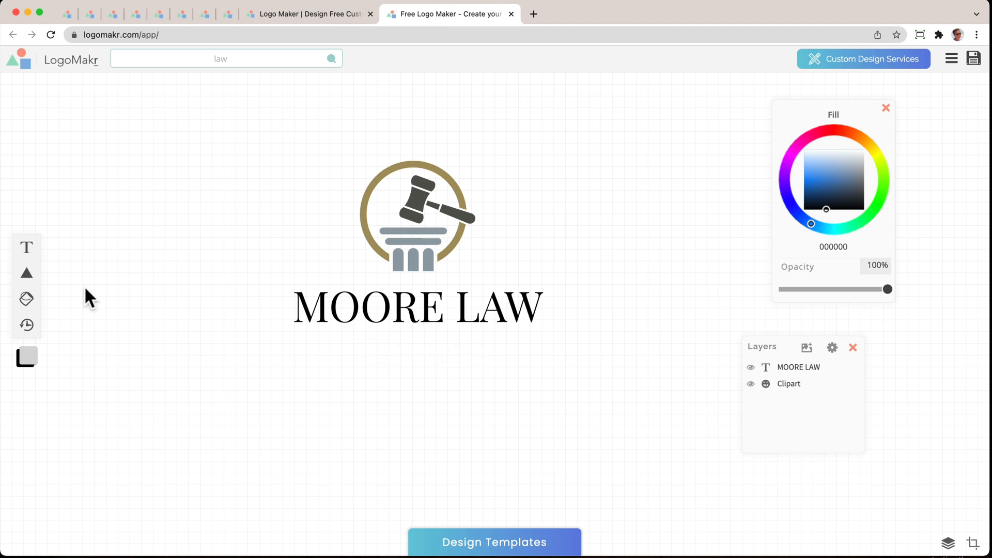
Add a second text layer and enter 'EST 1981' for the subtitle
{"action": "left_click", "coordinate": [25, 249]}
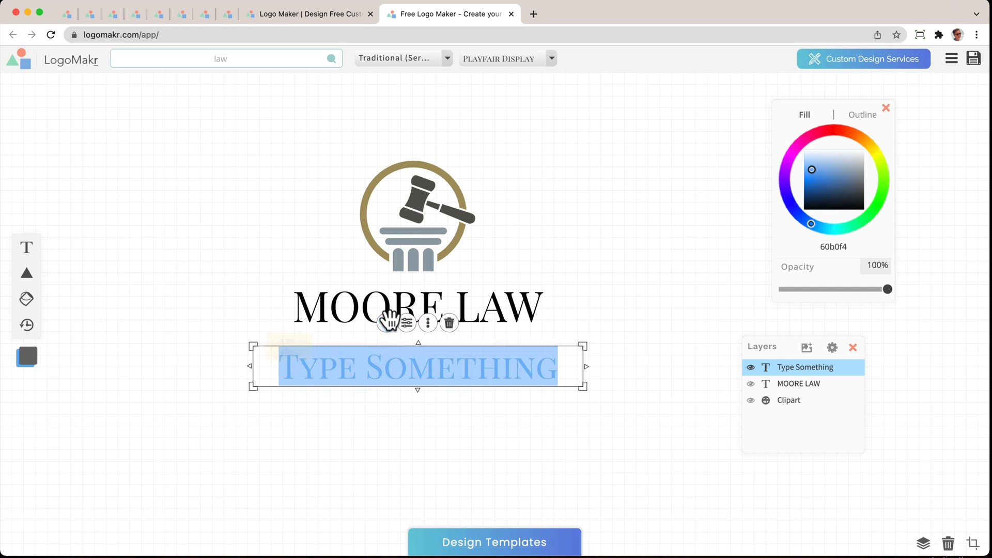
{"action": "type", "text": "EST 1981"}
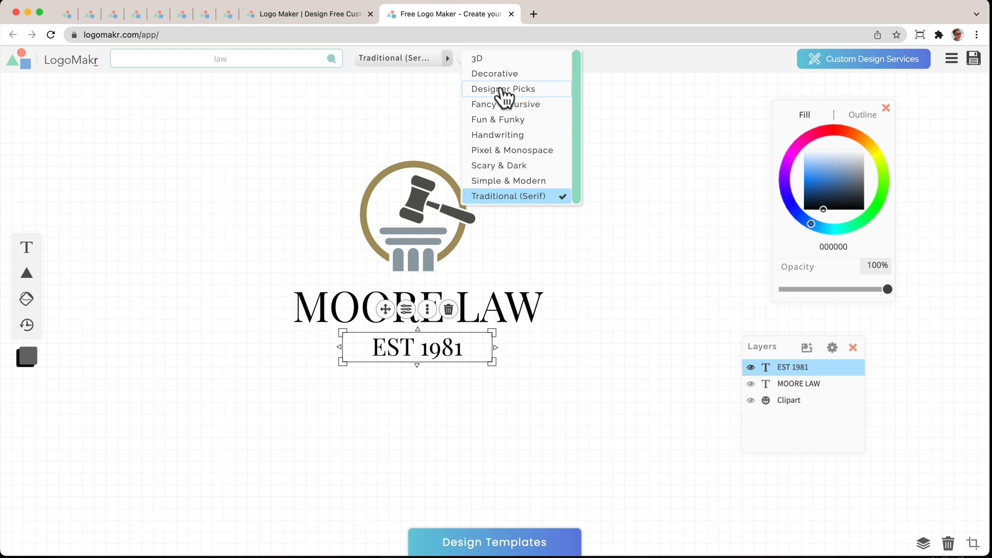
Set the subtitle in Raleway from Designer Picks and centre it under MOORE LAW
{"action": "left_click", "coordinate": [501, 89]}
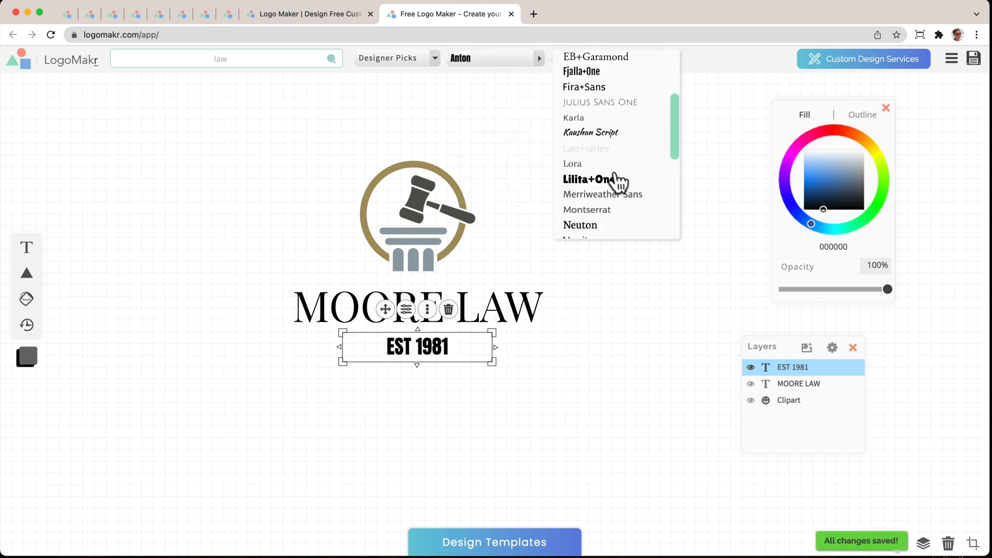
{"action": "left_click", "coordinate": [593, 142]}
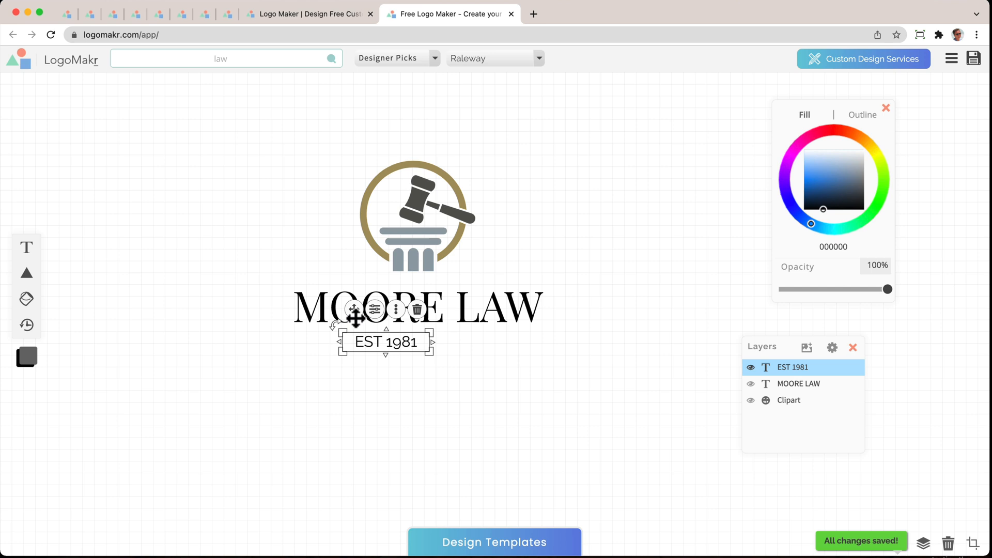
{"action": "left_click_drag", "start_coordinate": [385, 342], "coordinate": [417, 342]}
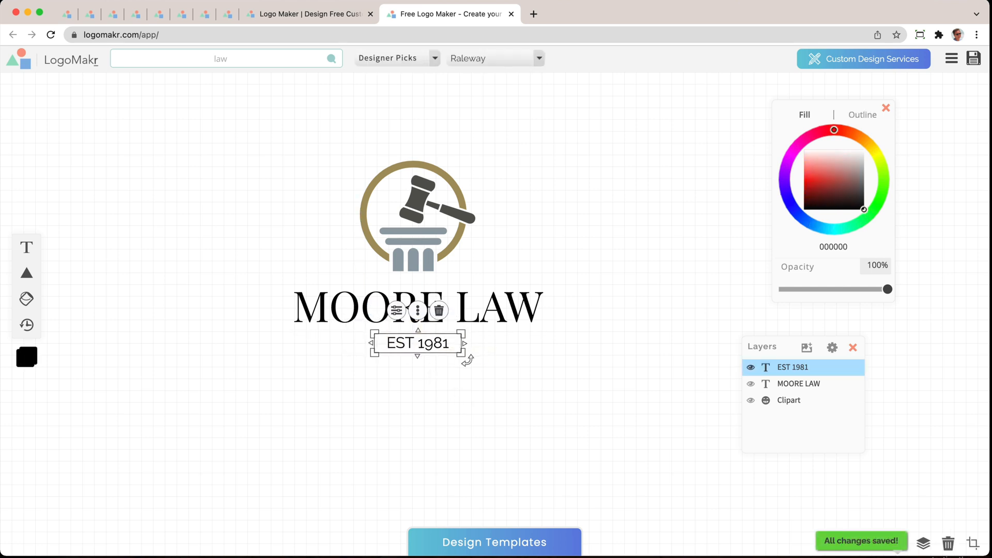
{"action": "left_click", "coordinate": [525, 360]}
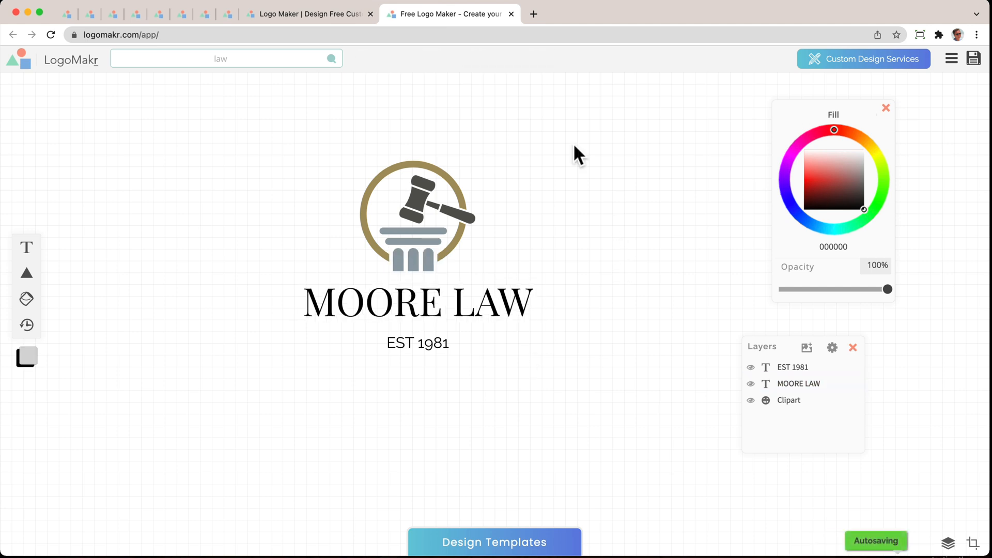
{"action": "mouse_move", "coordinate": [640, 320]}
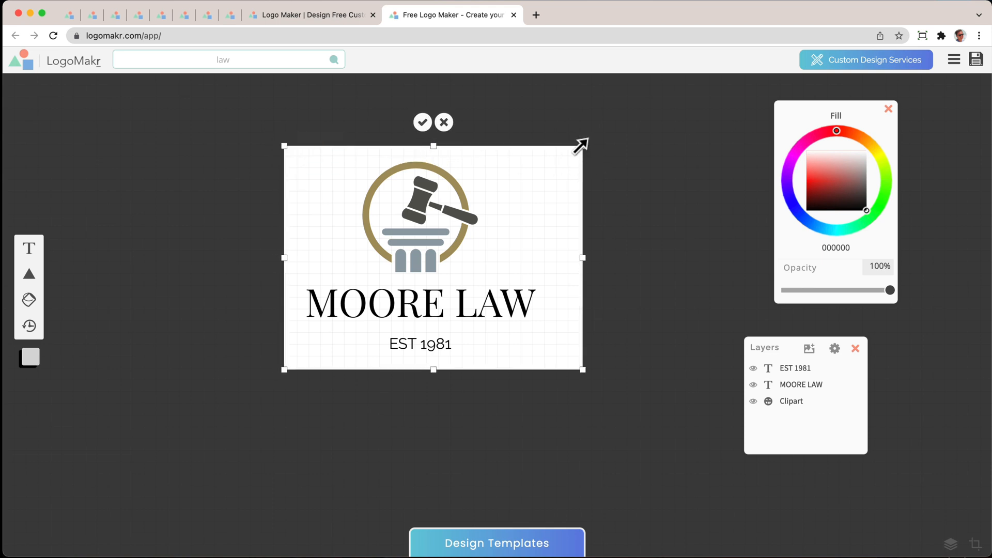
Tighten the crop frame around the clipart, MOORE LAW and EST 1981, then apply it
{"action": "left_click_drag", "start_coordinate": [579, 144], "coordinate": [563, 144]}
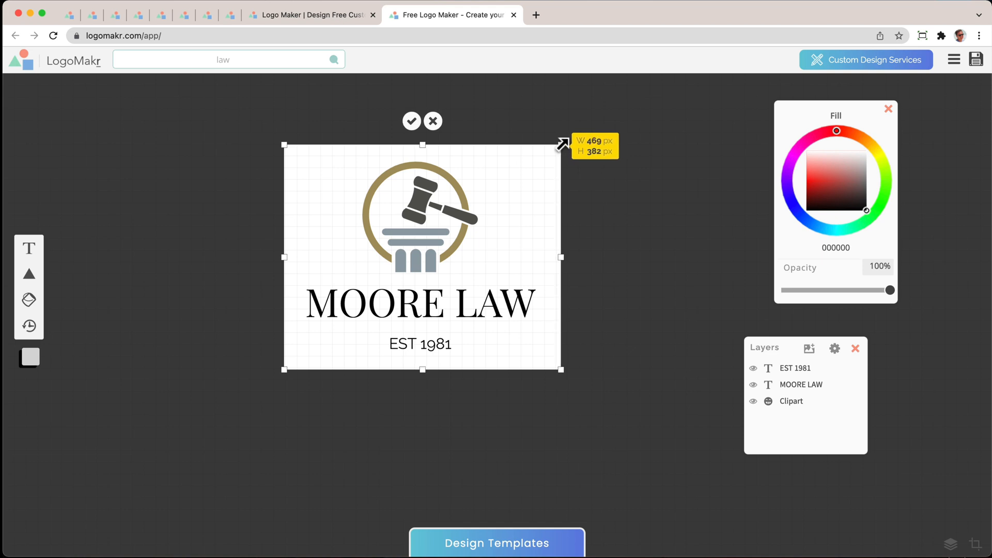
{"action": "left_click_drag", "start_coordinate": [560, 144], "coordinate": [560, 369]}
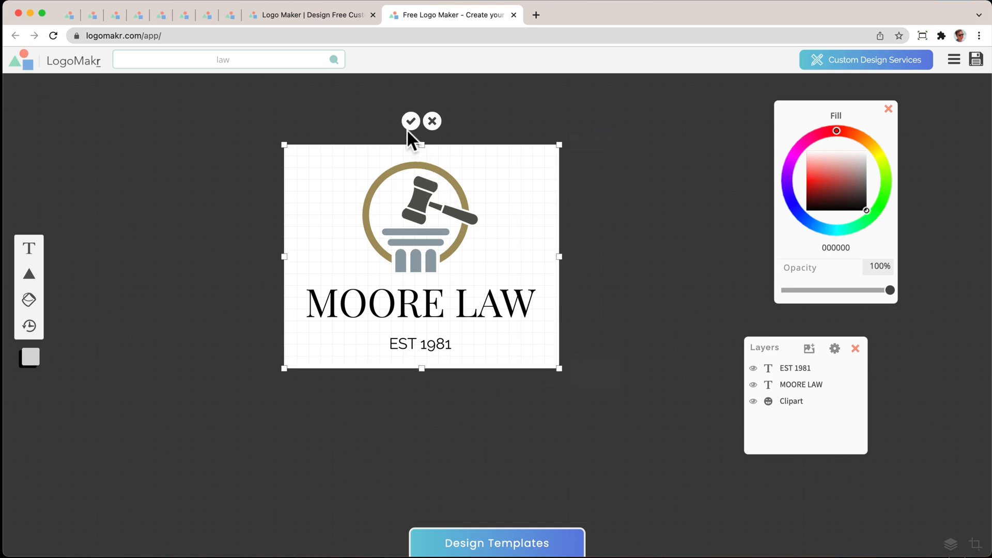
{"action": "mouse_move", "coordinate": [411, 121]}
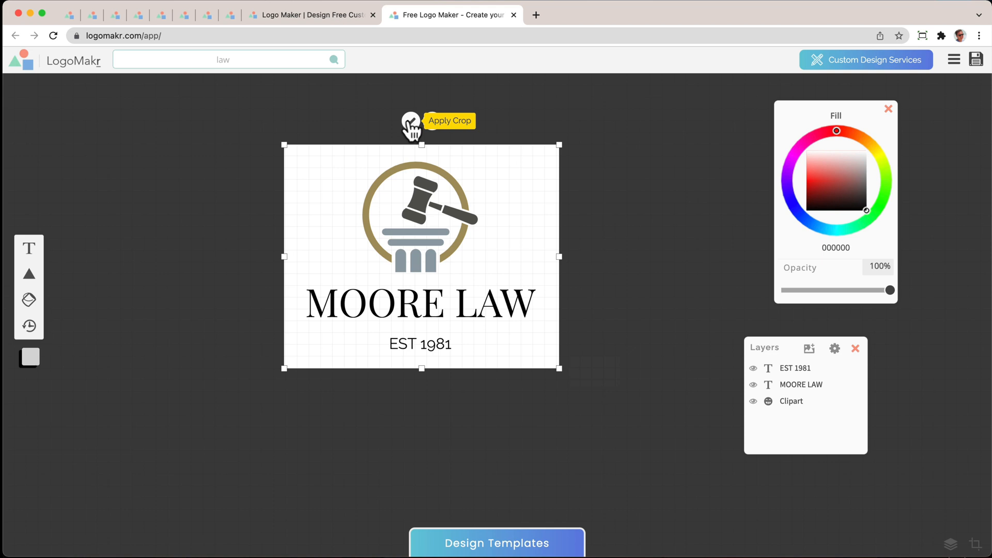
{"action": "left_click", "coordinate": [411, 123]}
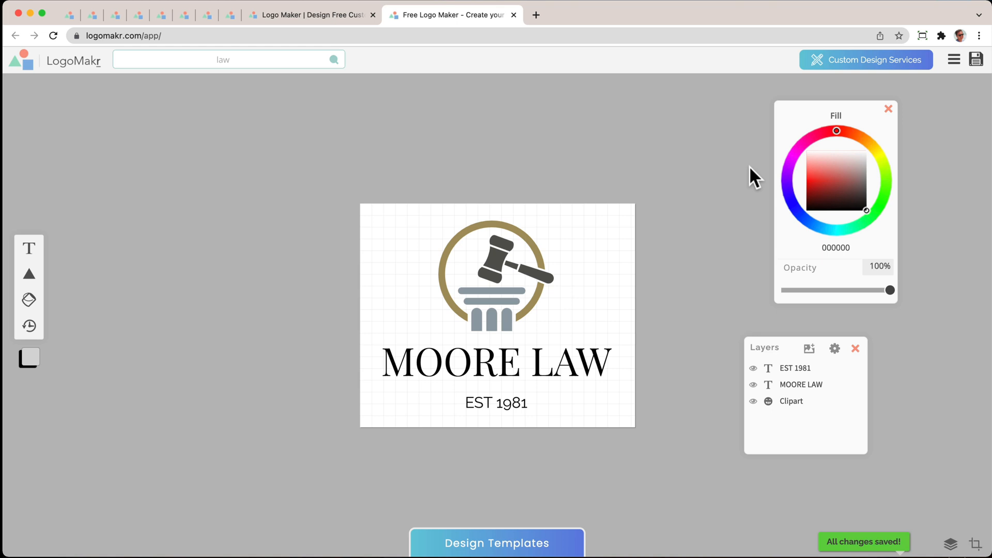
{"action": "mouse_move", "coordinate": [975, 60]}
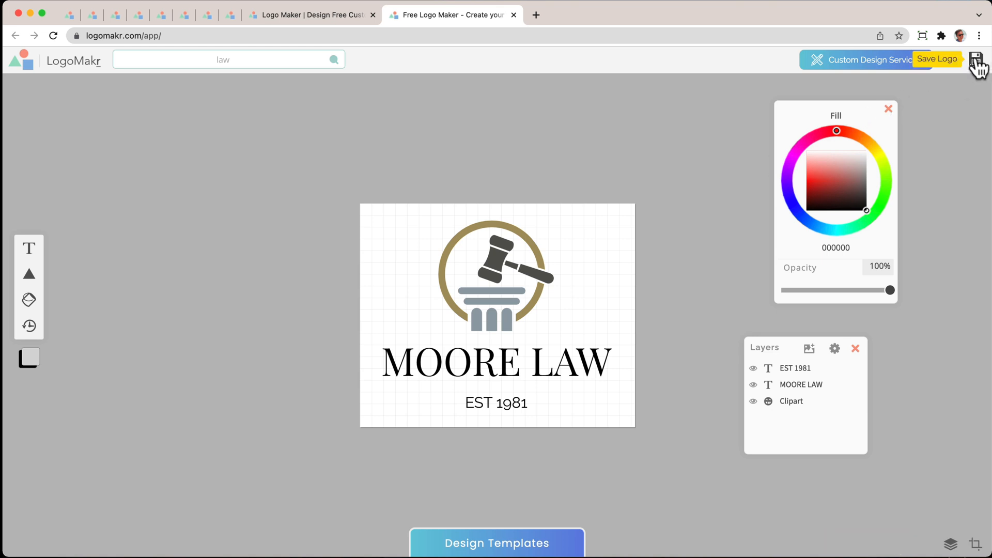
Save the finished logo and review the Download Files panel options
{"action": "left_click", "coordinate": [941, 57]}
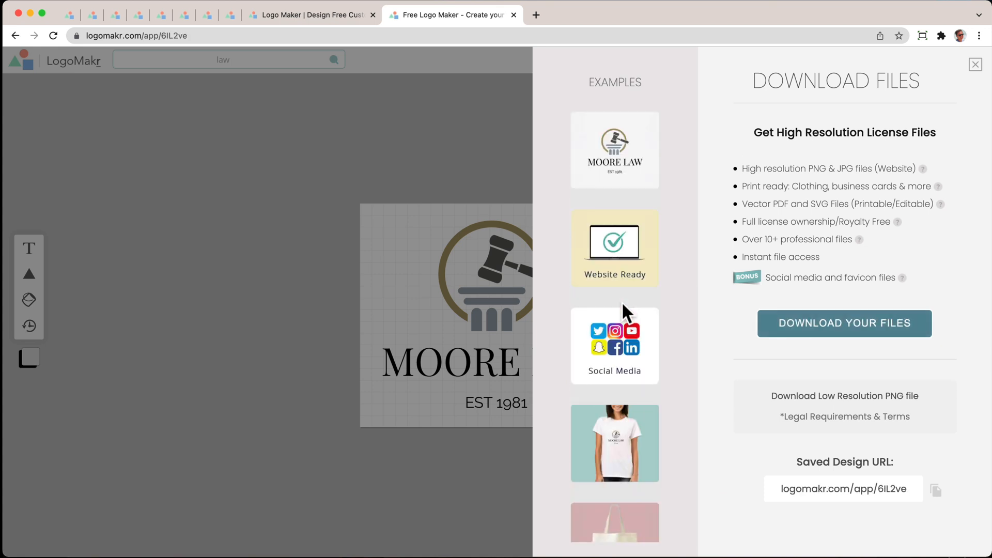
{"action": "mouse_move", "coordinate": [730, 328]}
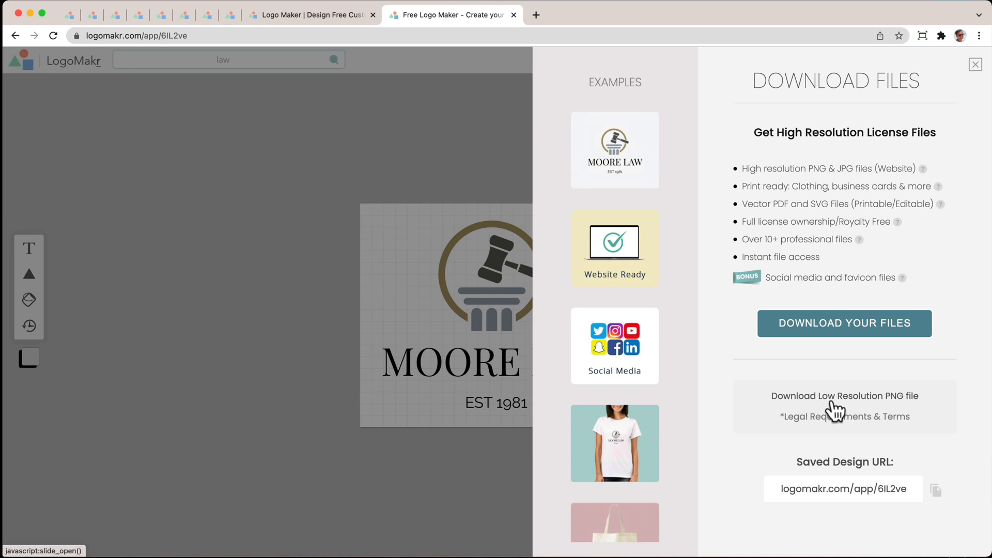
{"action": "mouse_move", "coordinate": [831, 410]}
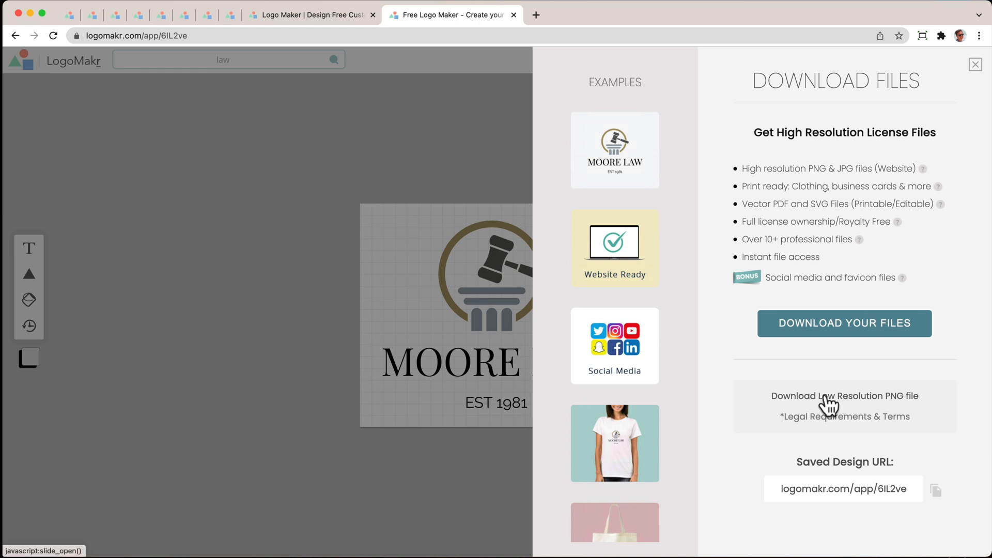
{"action": "mouse_move", "coordinate": [864, 338]}
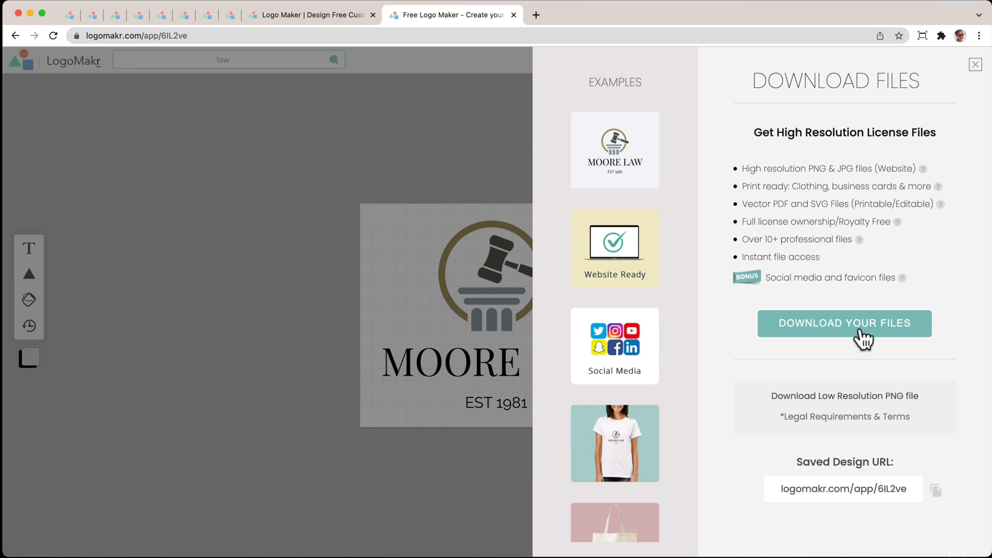
{"action": "mouse_move", "coordinate": [752, 186]}
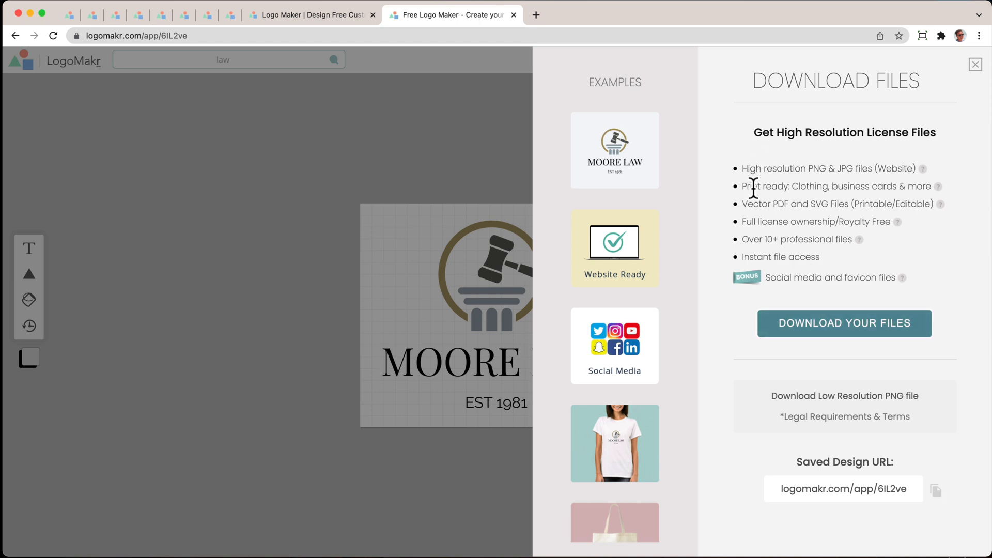
{"action": "mouse_move", "coordinate": [879, 152]}
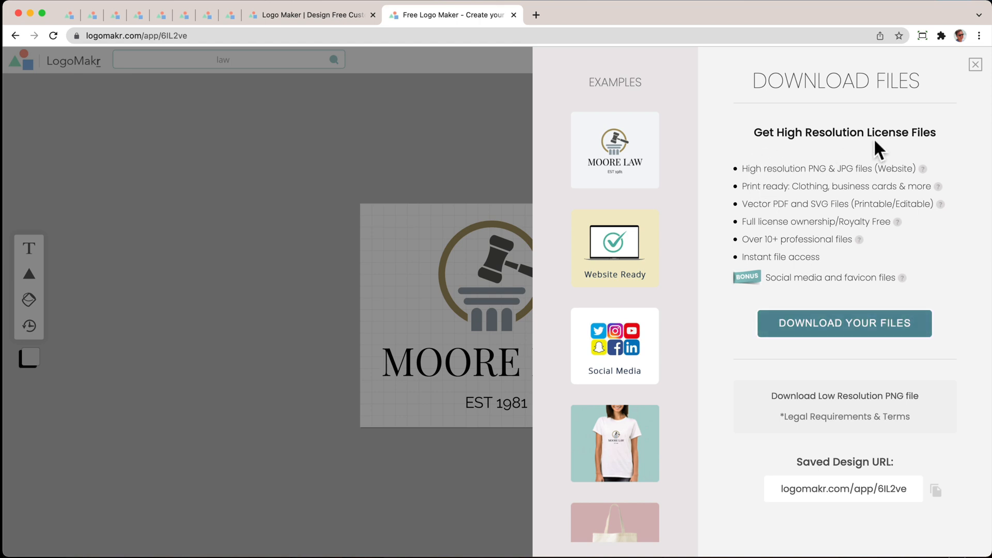
{"action": "mouse_move", "coordinate": [776, 416]}
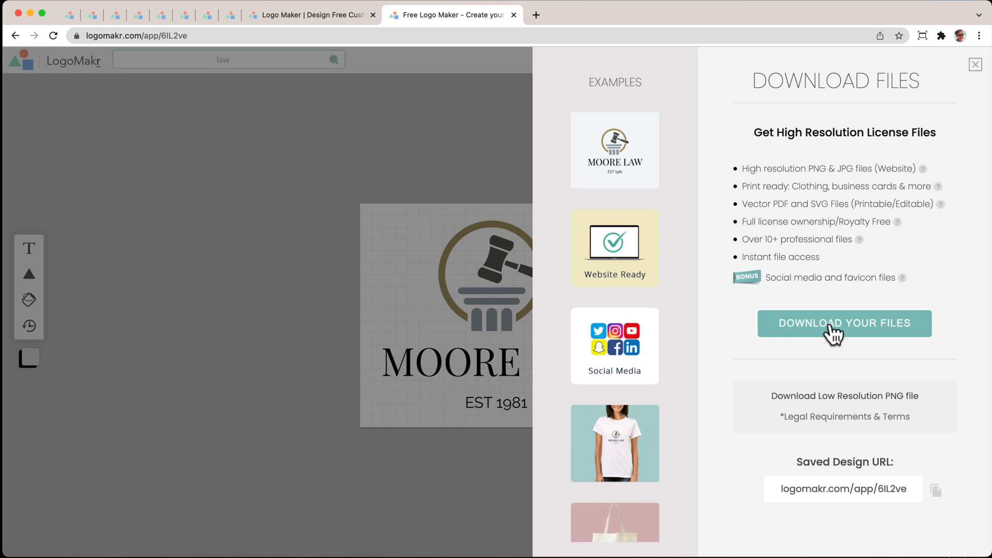
{"action": "scroll", "scroll_direction": "down", "scroll_amount": 3}
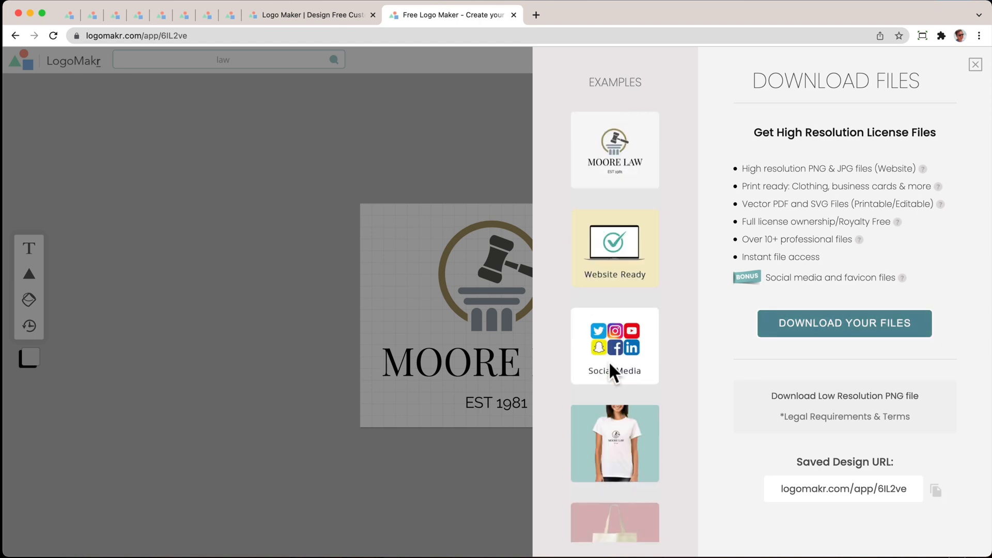
{"action": "mouse_move", "coordinate": [613, 371]}
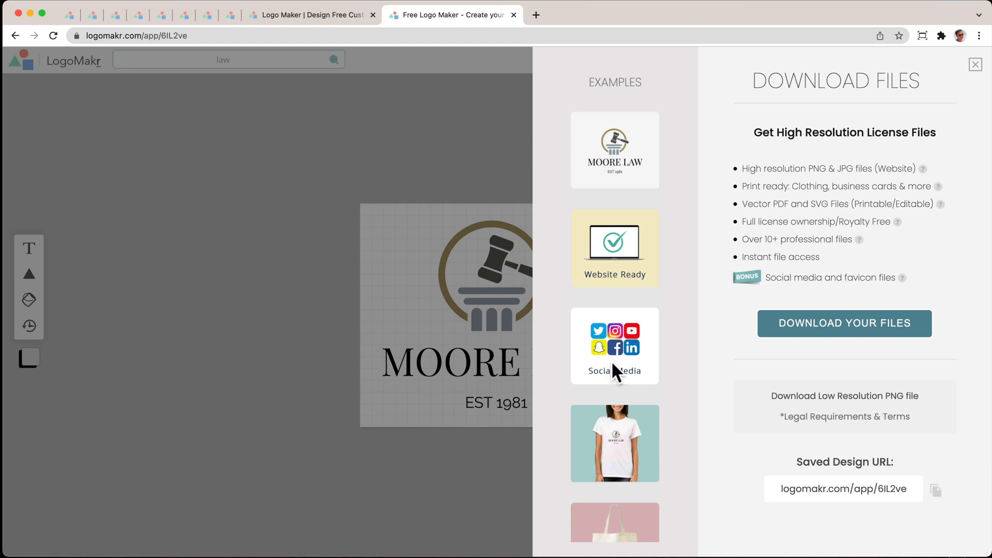
{"action": "mouse_move", "coordinate": [620, 286]}
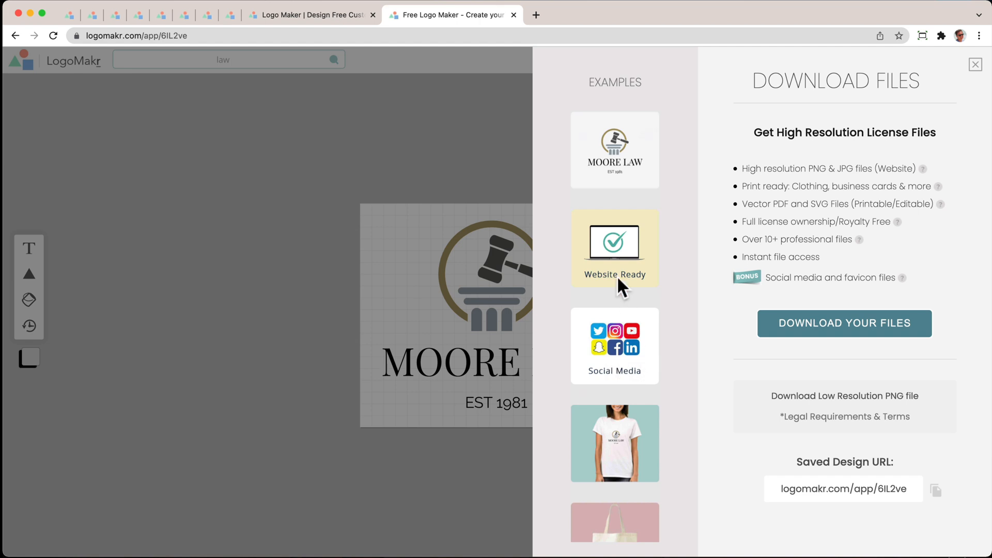
{"action": "mouse_move", "coordinate": [686, 208]}
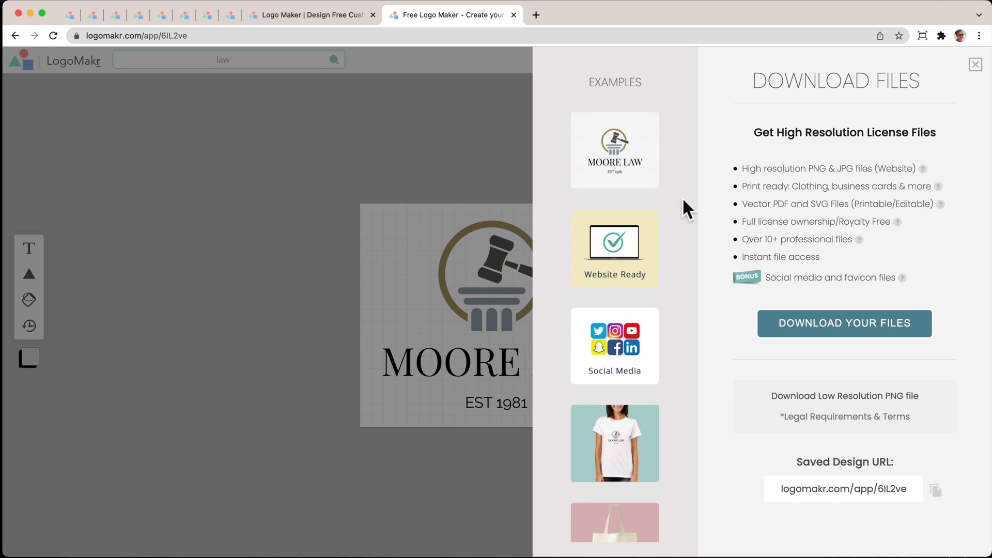